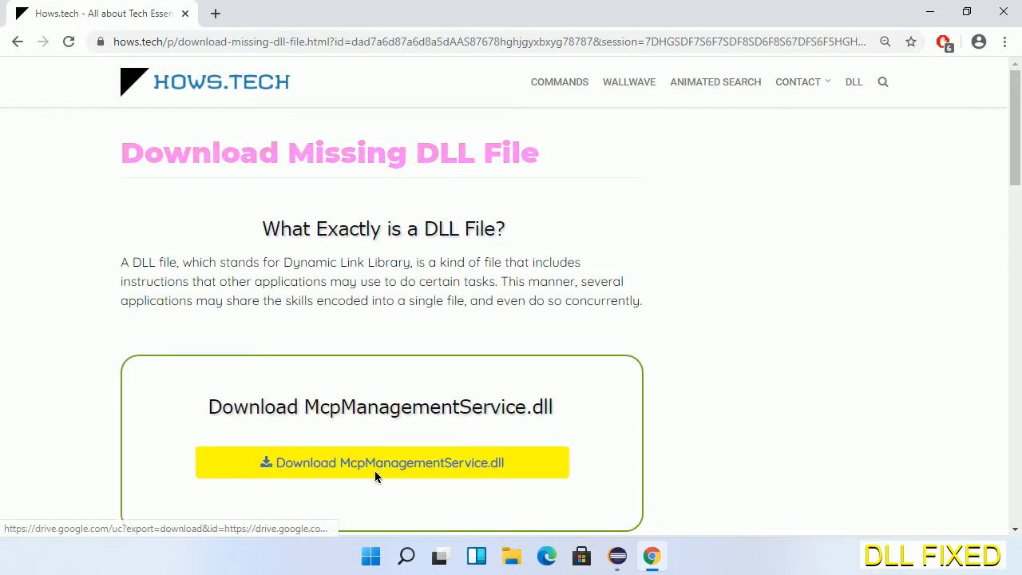
- Download McpManagementService.dll from hows.tech into Downloads and open the download's options menu
click(230, 14)
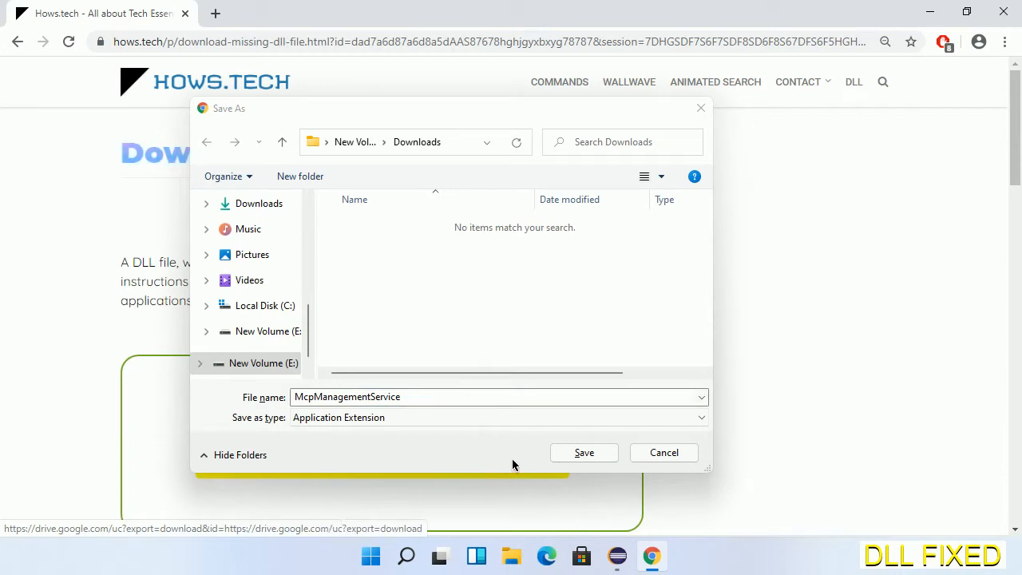
click(584, 453)
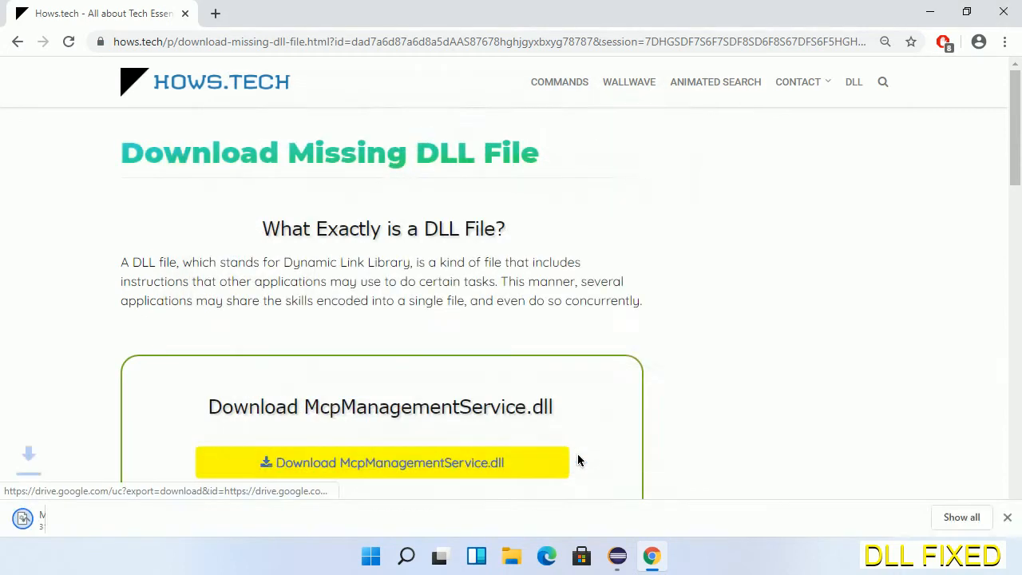
click(384, 463)
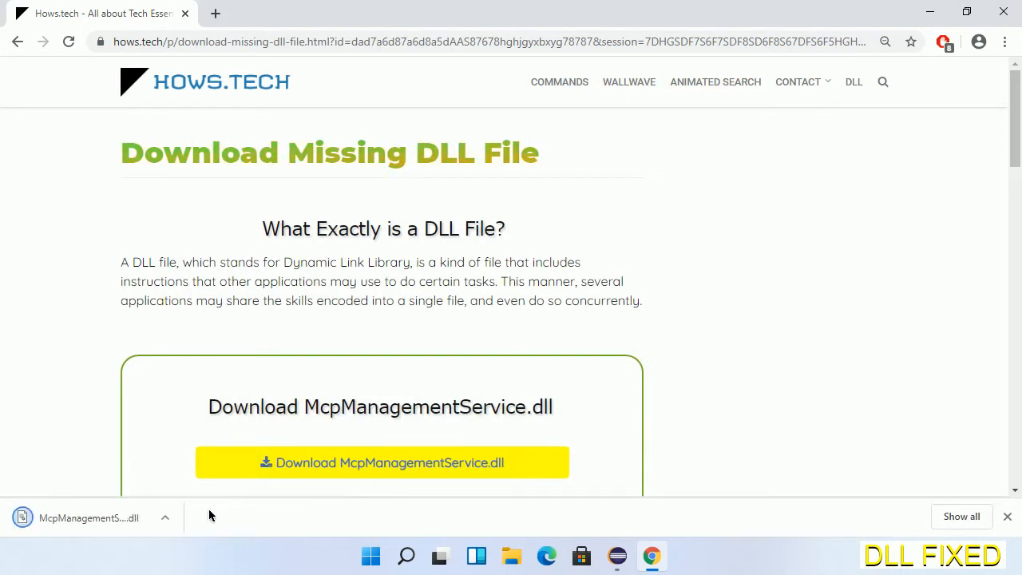
click(166, 517)
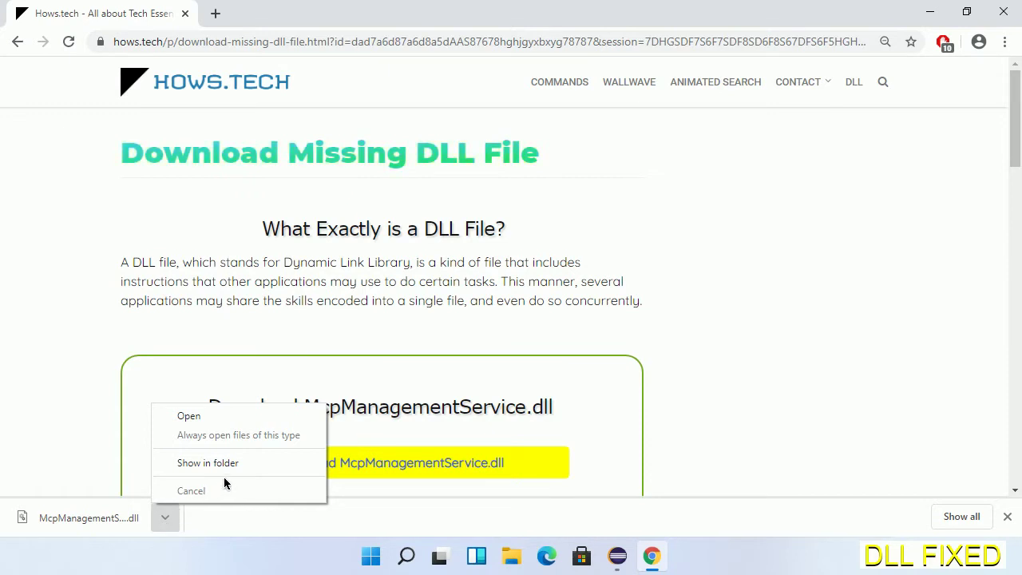
- Show the downloaded McpManagementService.dll in its Downloads folder
click(250, 468)
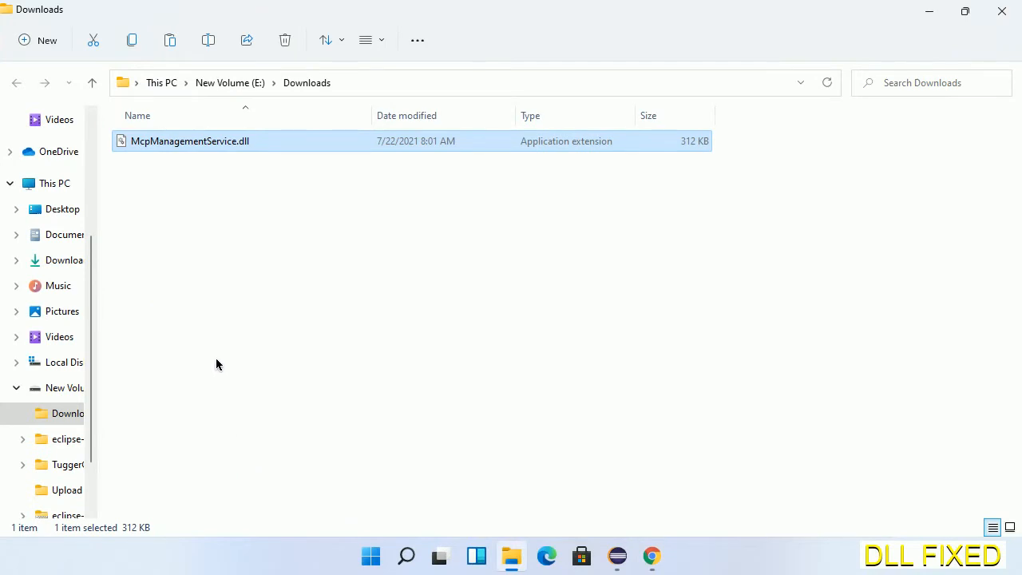
mouse_move(148, 140)
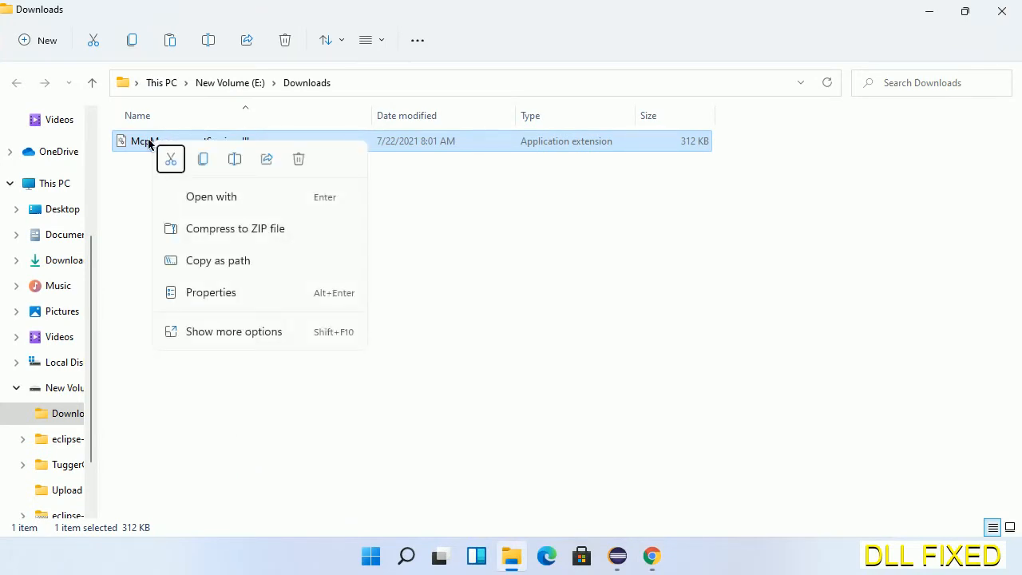
mouse_move(203, 158)
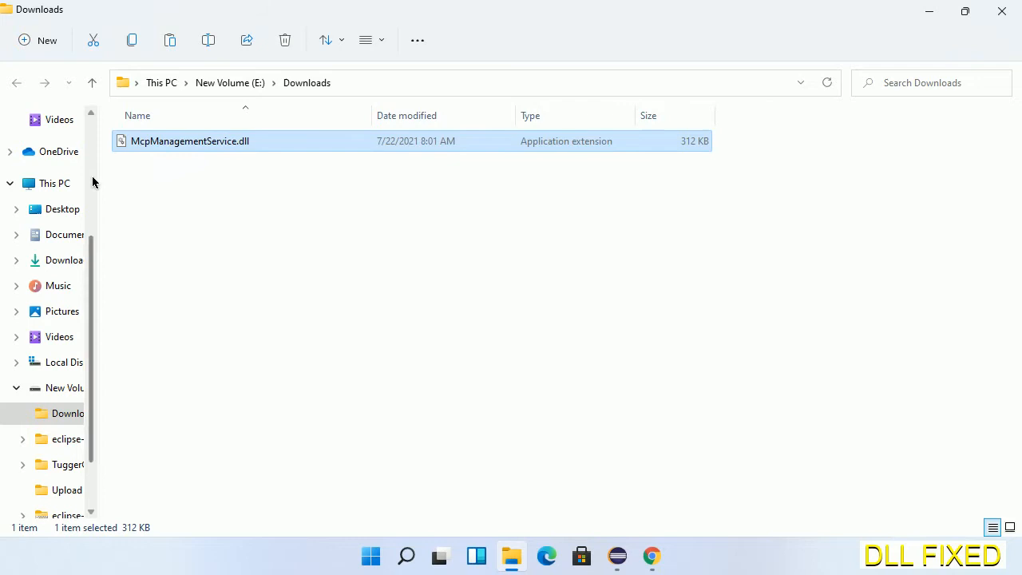
mouse_move(54, 184)
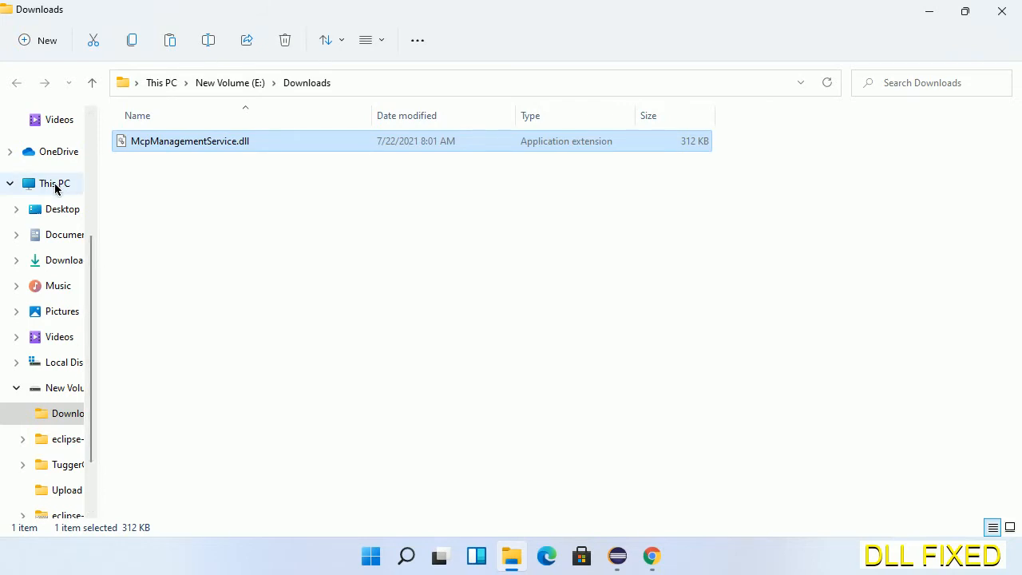
- Paste McpManagementService.dll into C:\Windows\System32, approving the administrator permission prompt
click(54, 183)
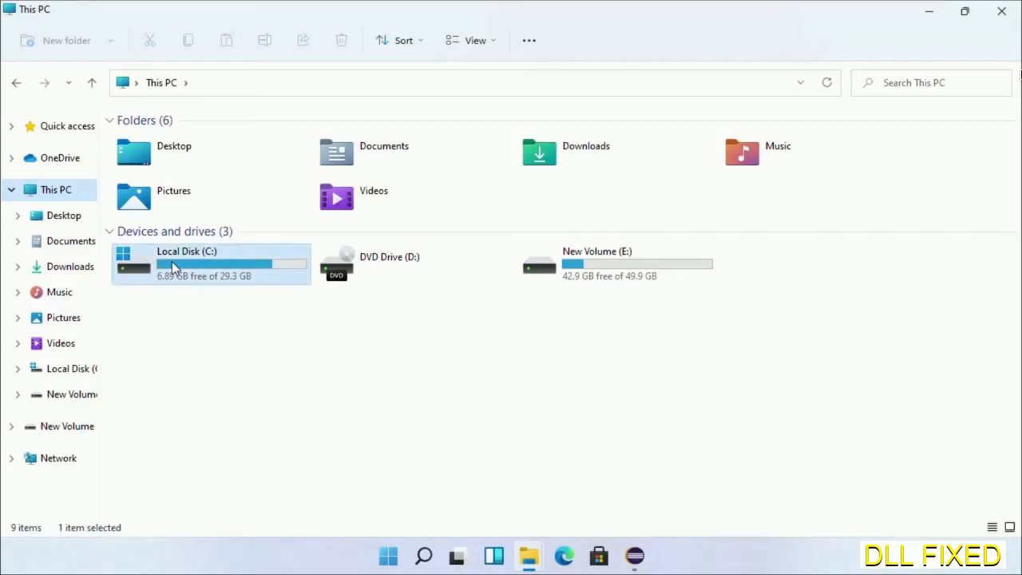
double_click(186, 264)
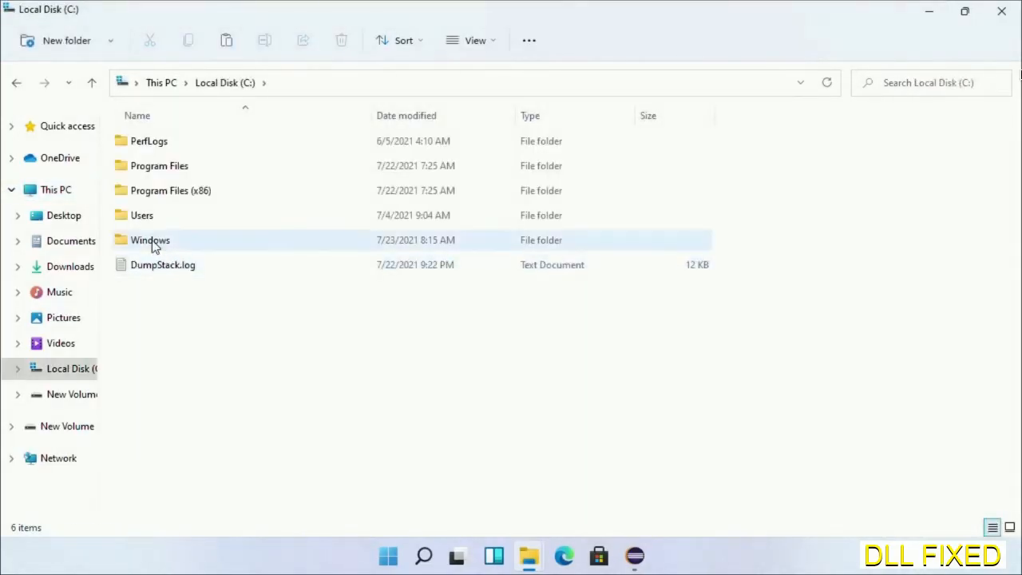
double_click(150, 240)
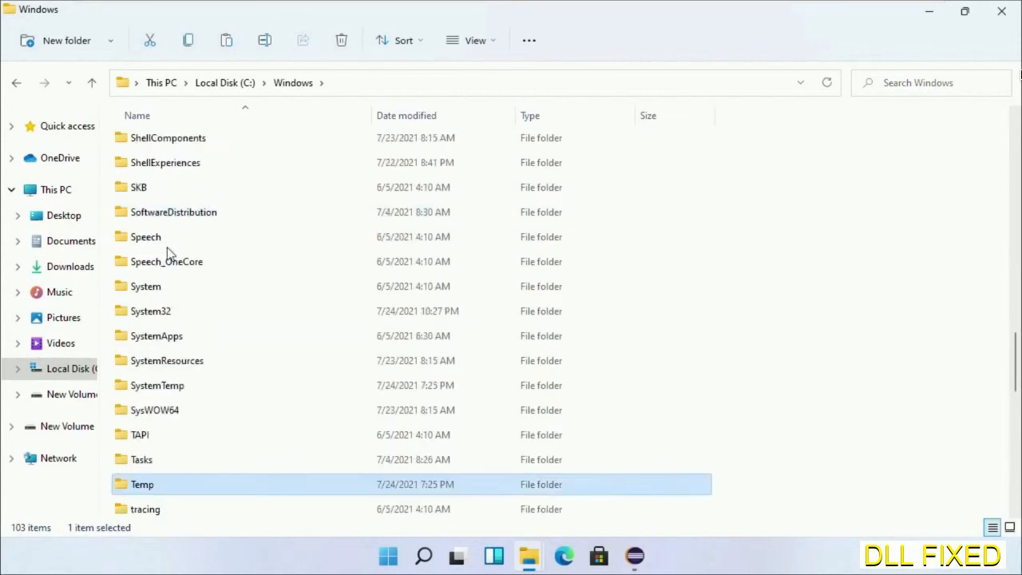
double_click(151, 311)
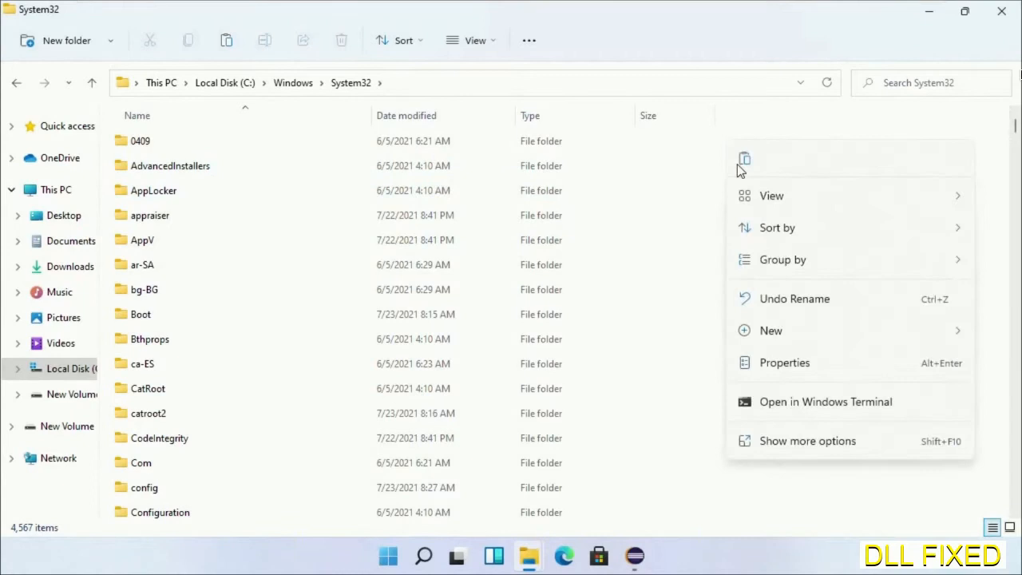
click(743, 158)
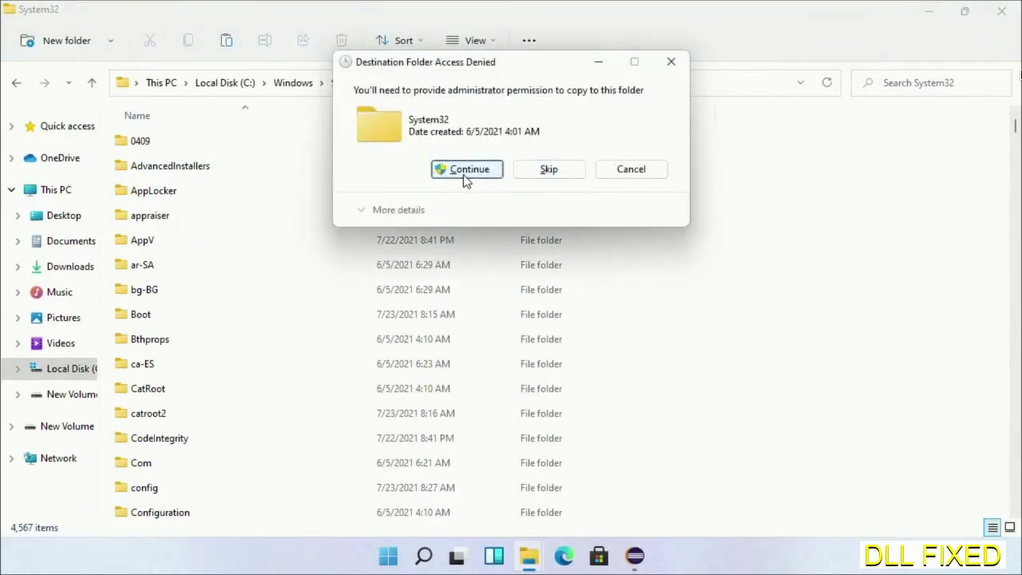
click(466, 168)
text(task)
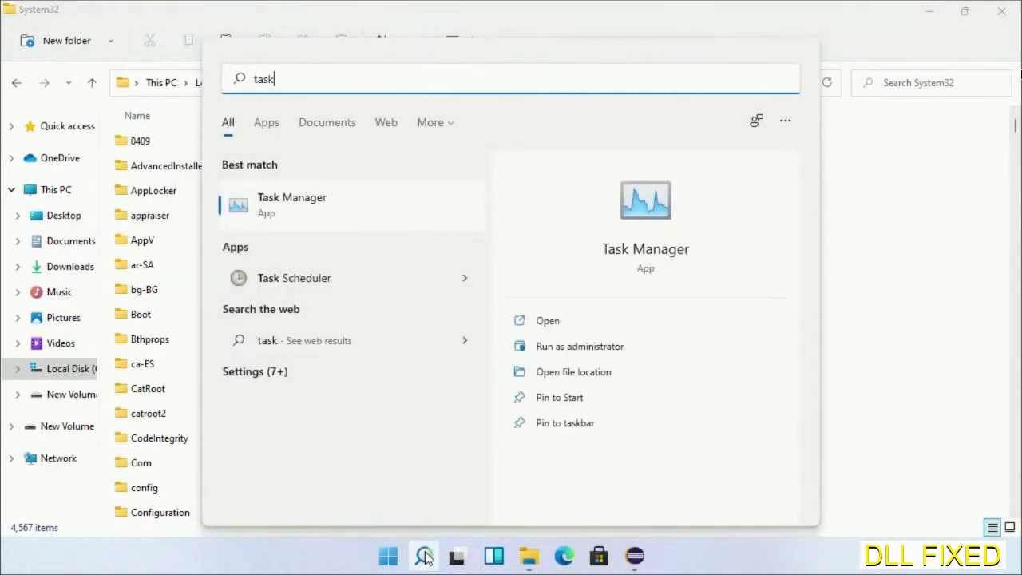
- Launch Task Manager as administrator and start creating a new task
right_click(292, 203)
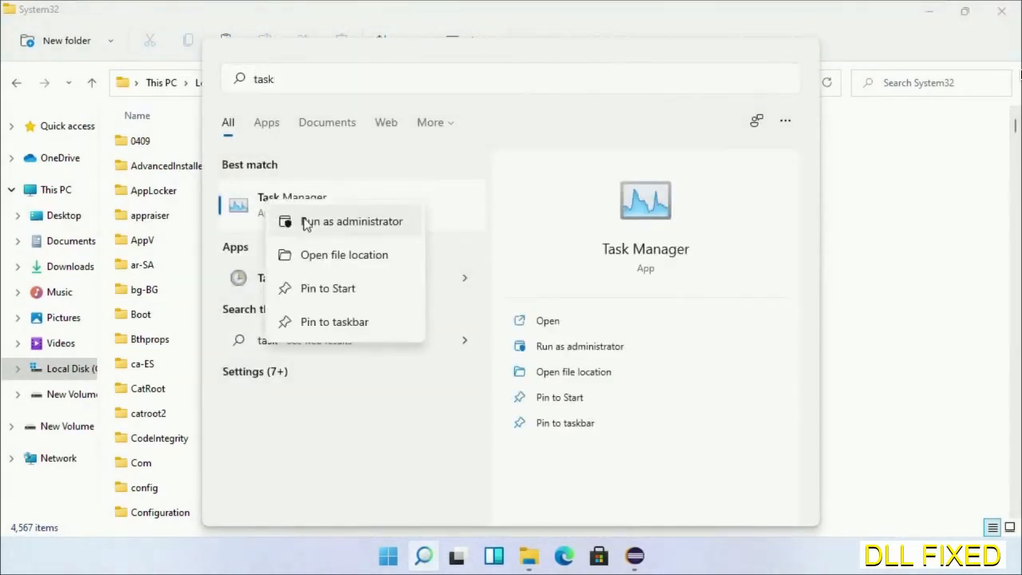
click(352, 221)
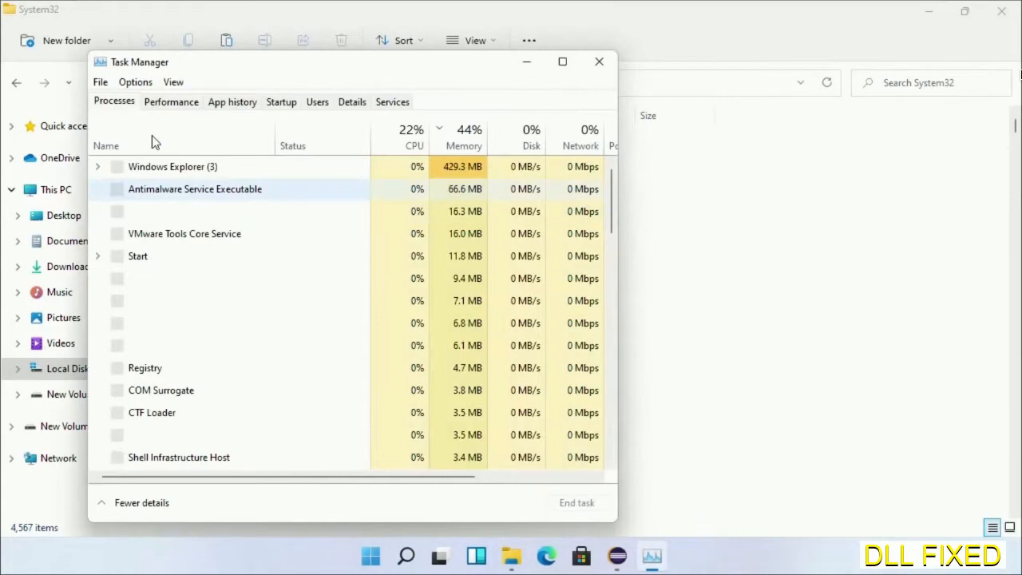
click(100, 81)
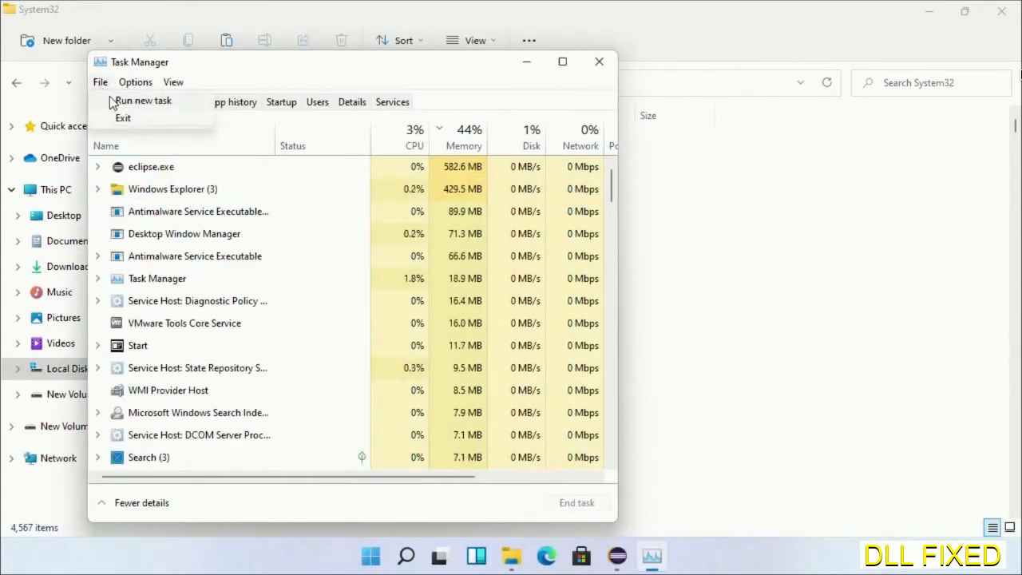
click(143, 100)
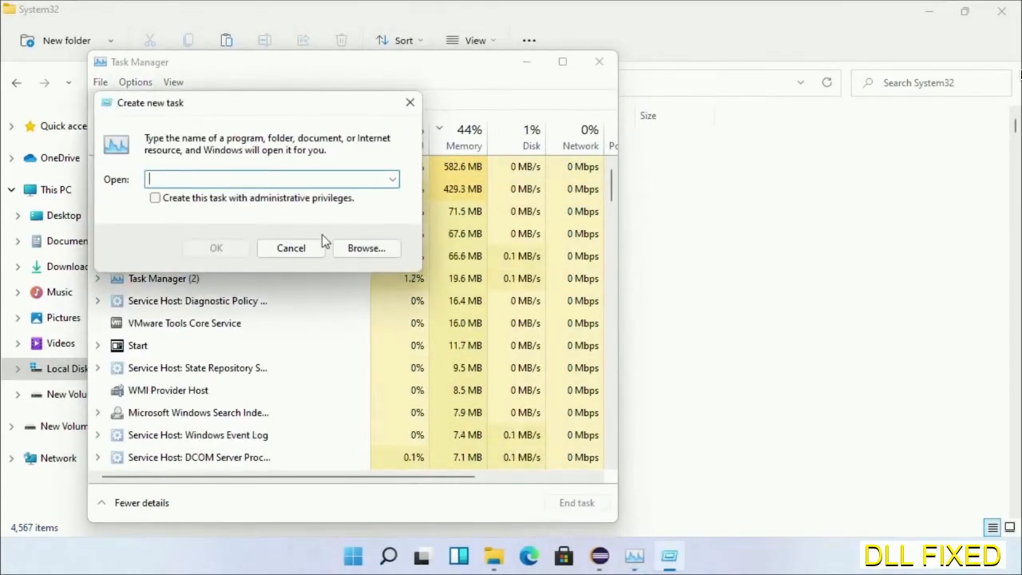
- Browse to C:\Windows\System32\cmd.exe and run it with administrative privileges
click(366, 248)
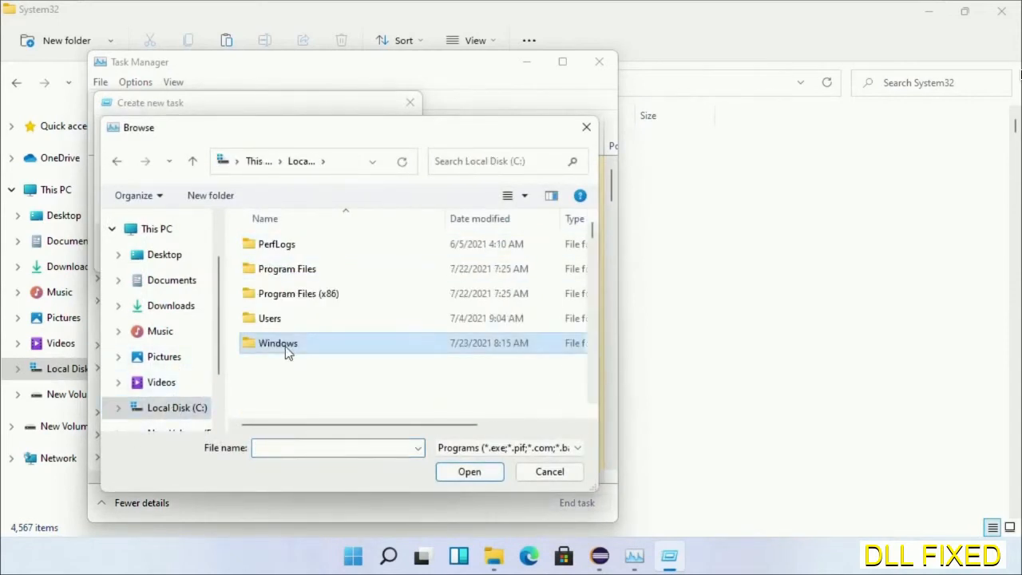
double_click(278, 342)
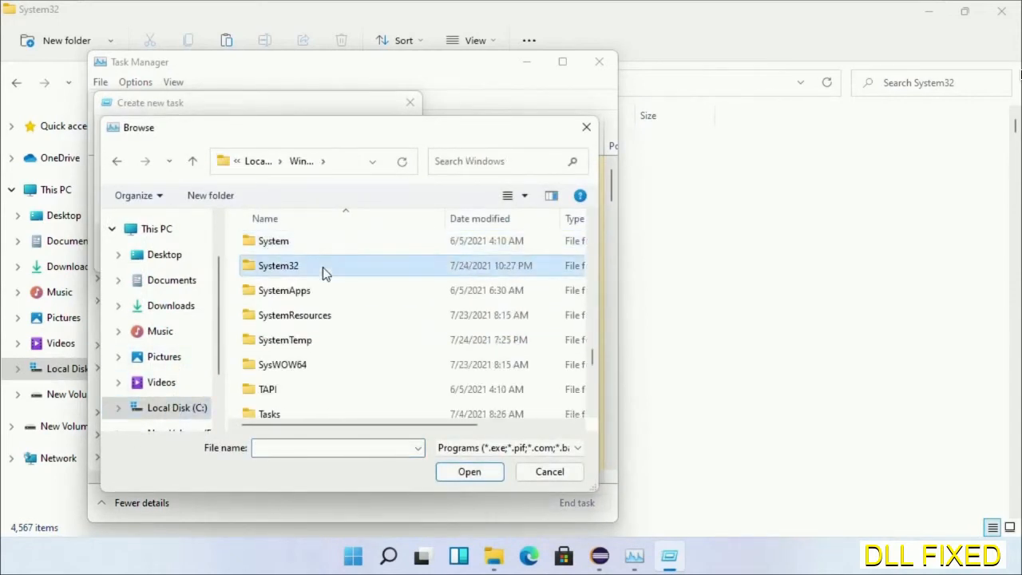
double_click(275, 265)
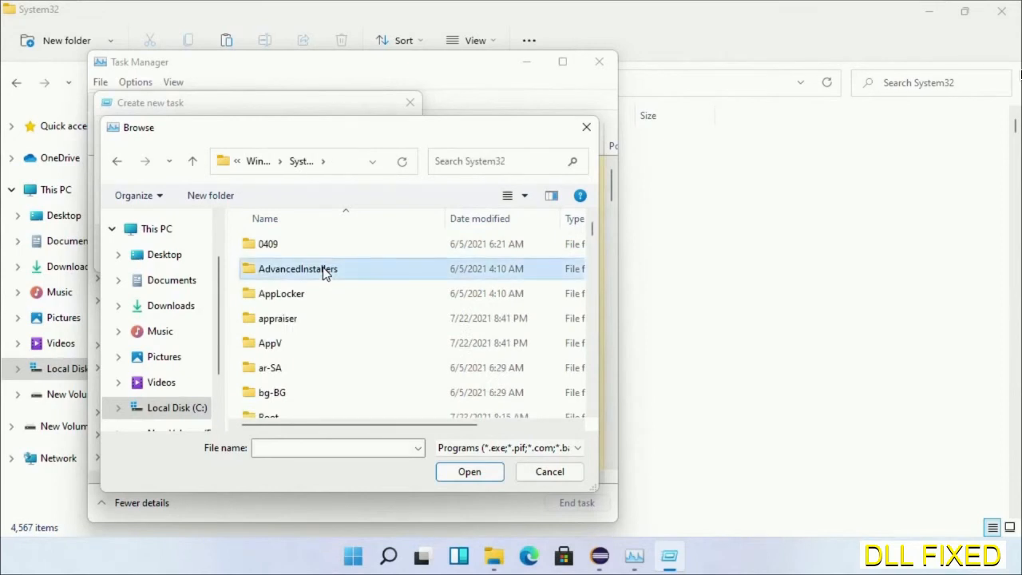
scroll(down, 3)
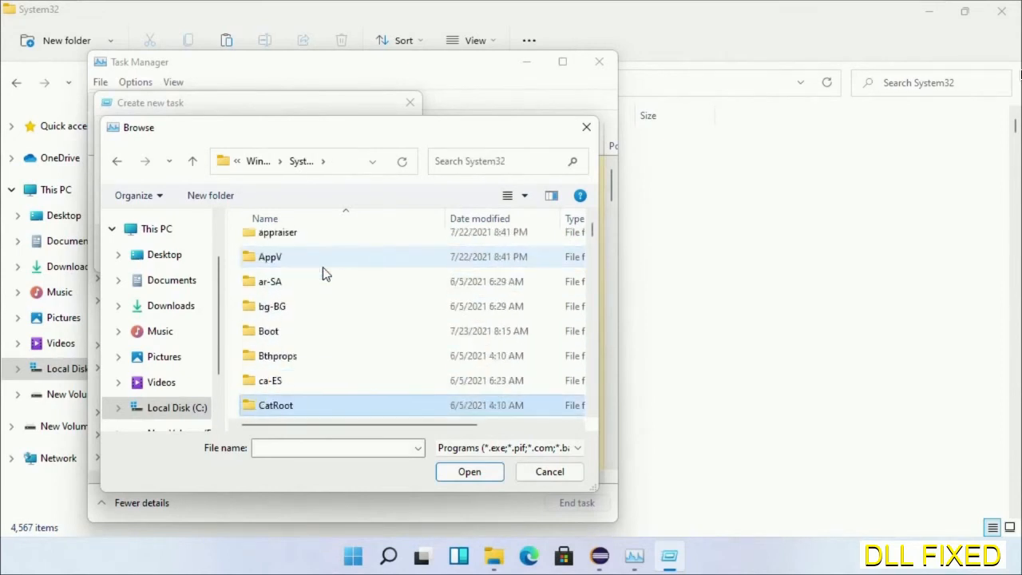
scroll(down, 3)
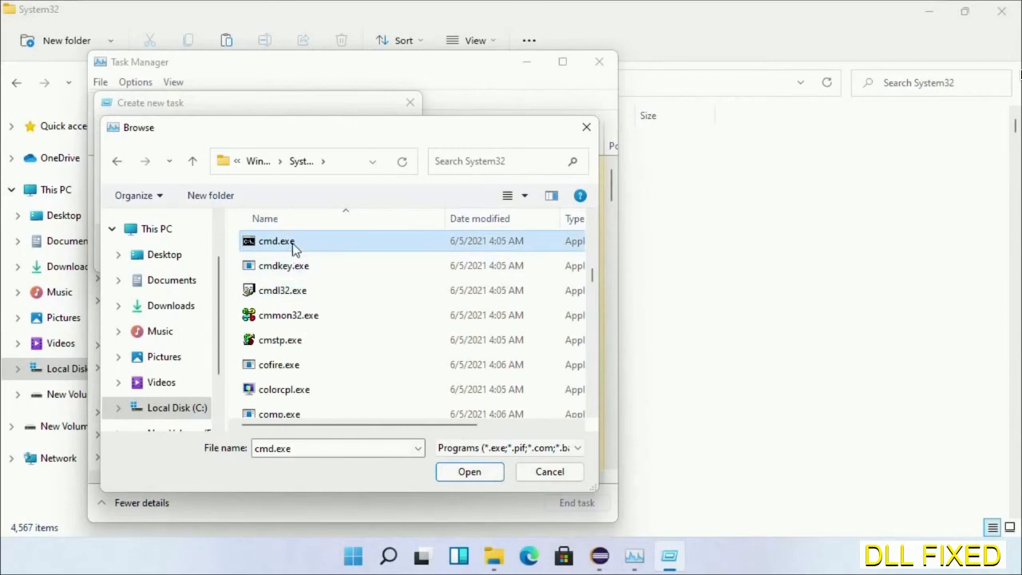
click(469, 471)
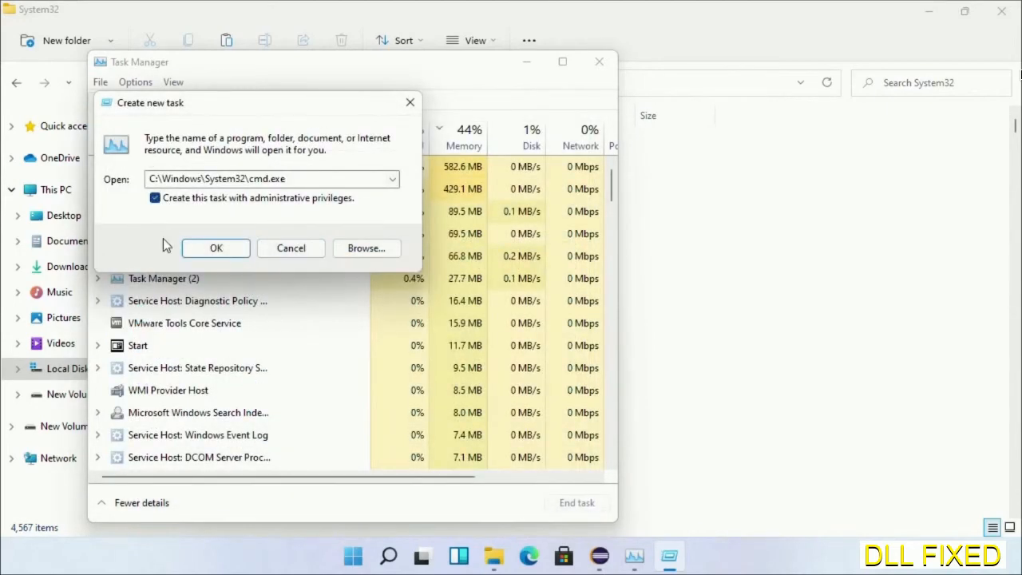
click(216, 247)
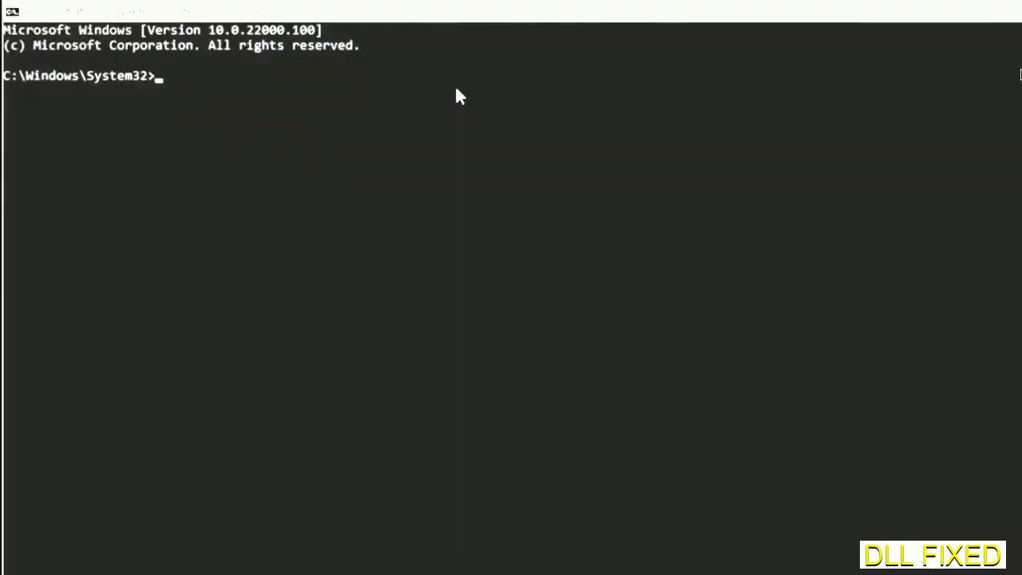
- Run chkdsk c: /f /r and confirm Y to schedule it for restart
text(chkdsk c /f /r)
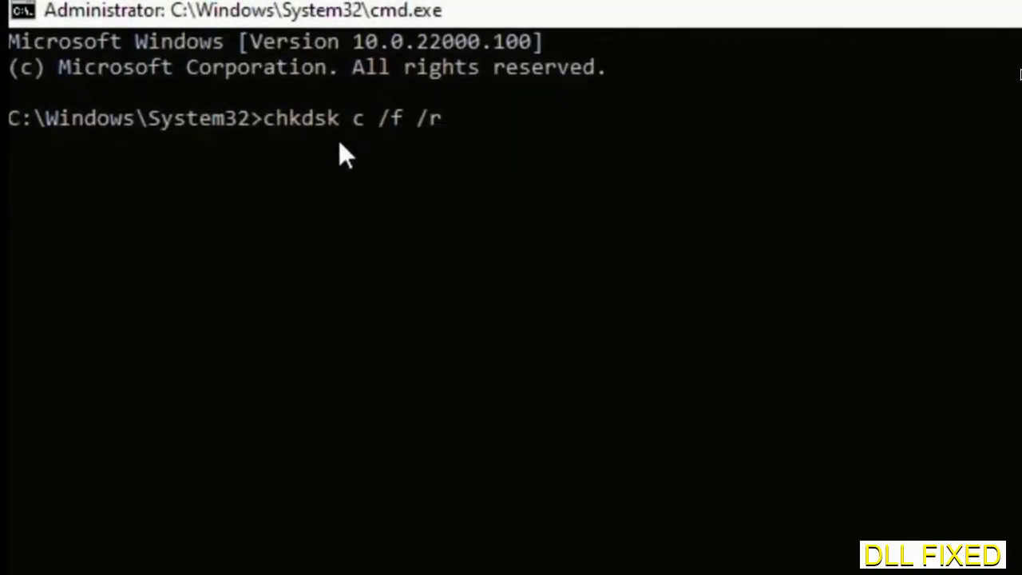
text(:)
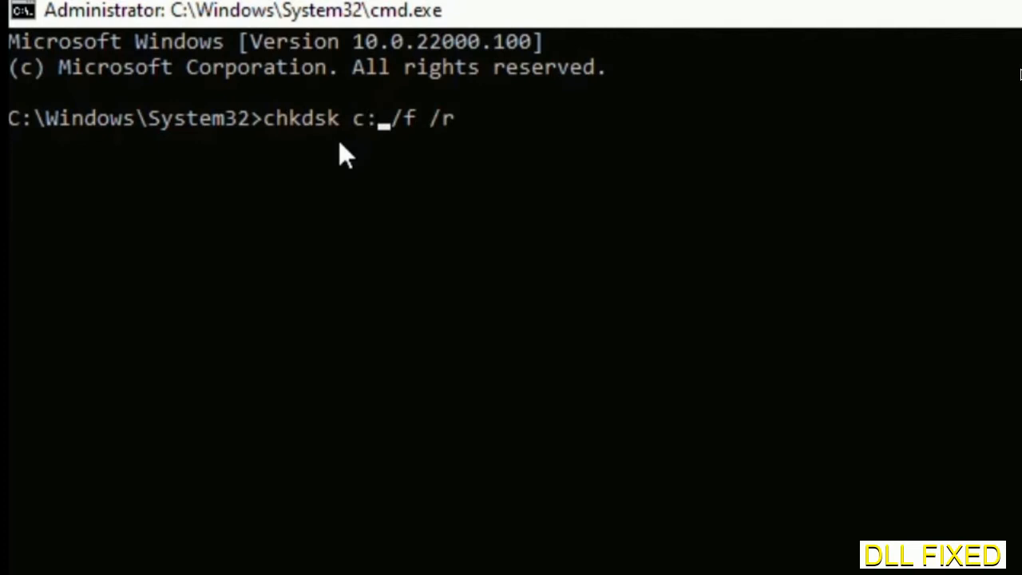
key(Enter)
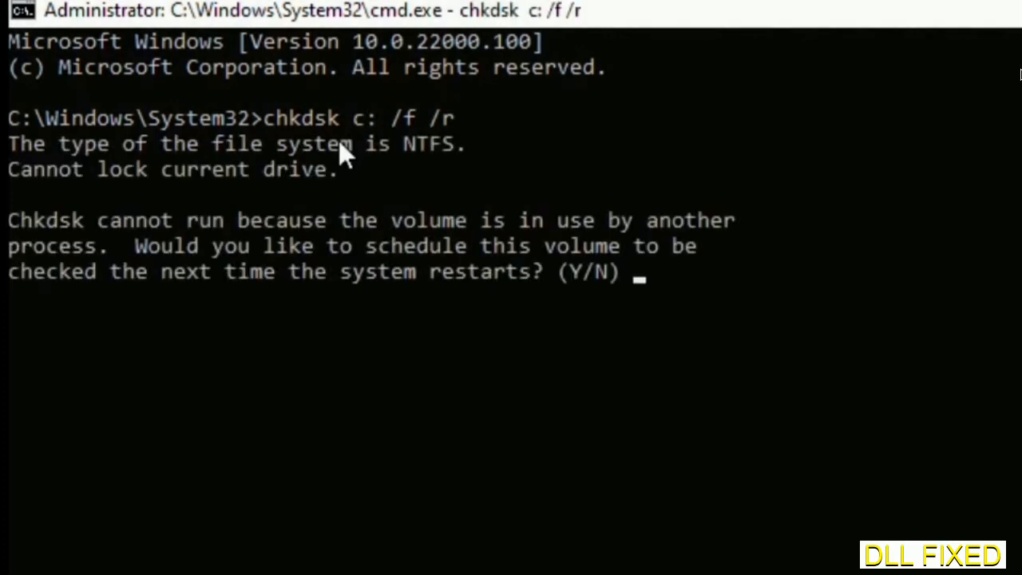
text(Y)
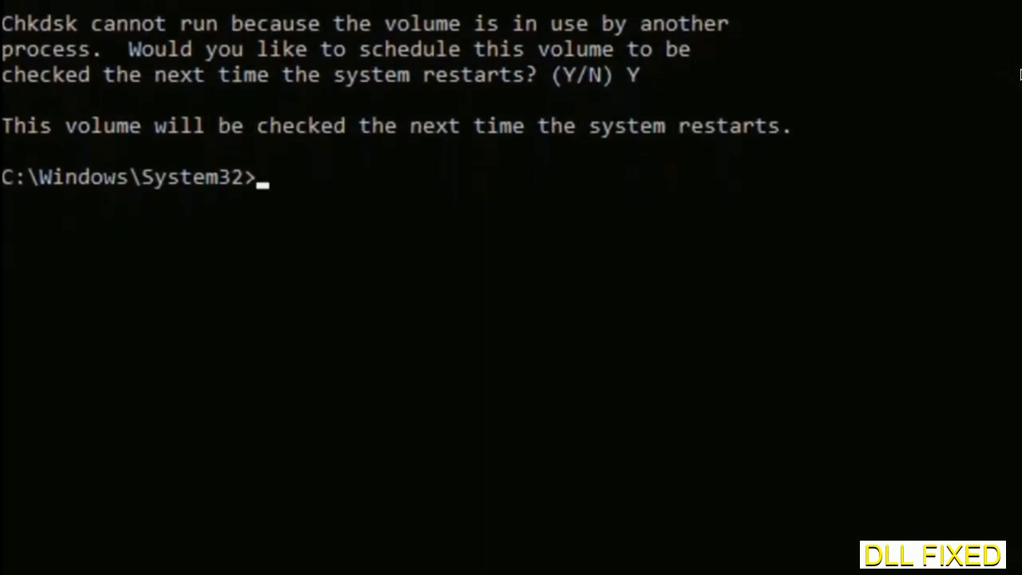
- Start the system file check with sfc /scannow
text(sfc)
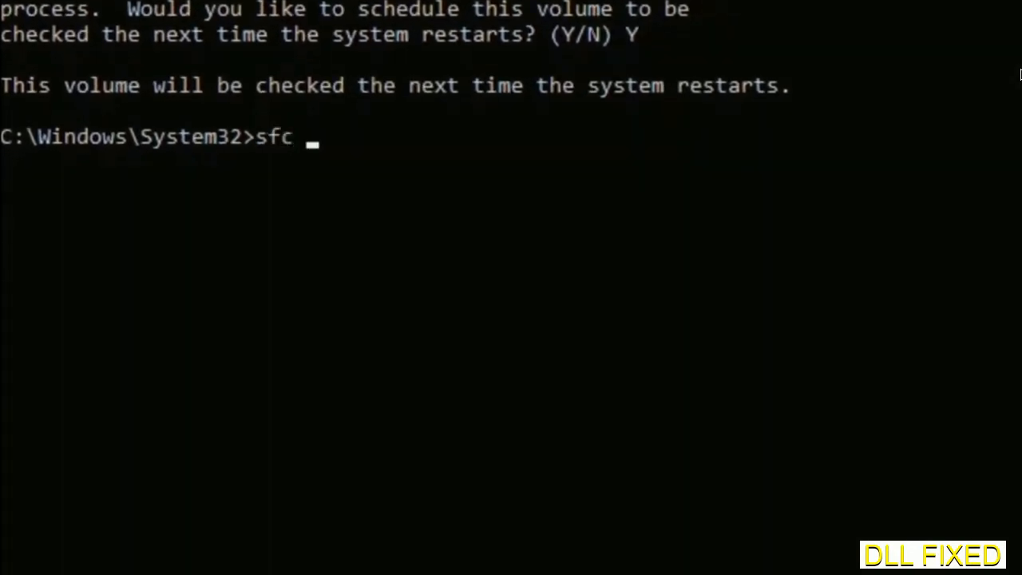
text(/scanno)
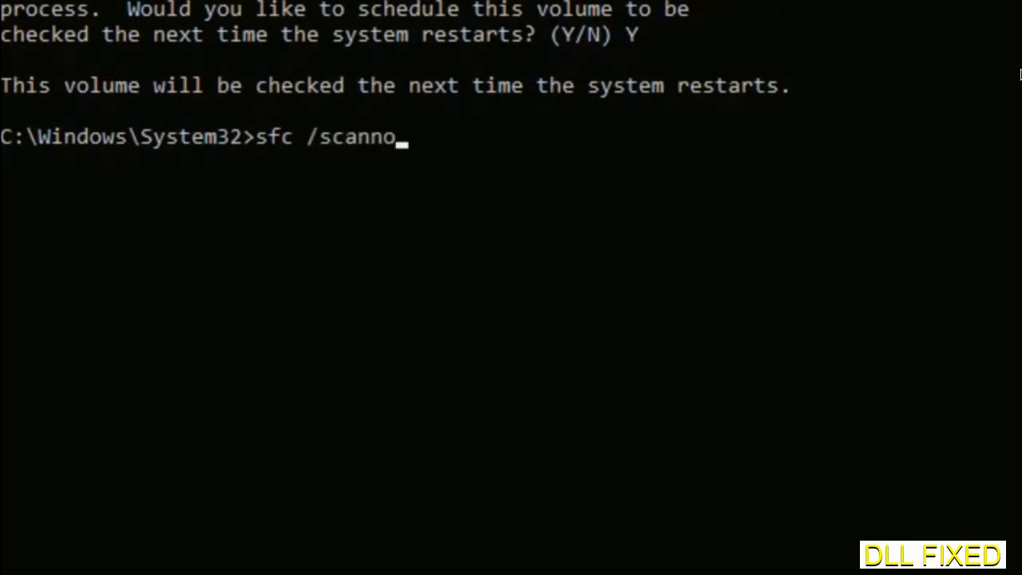
text(w)
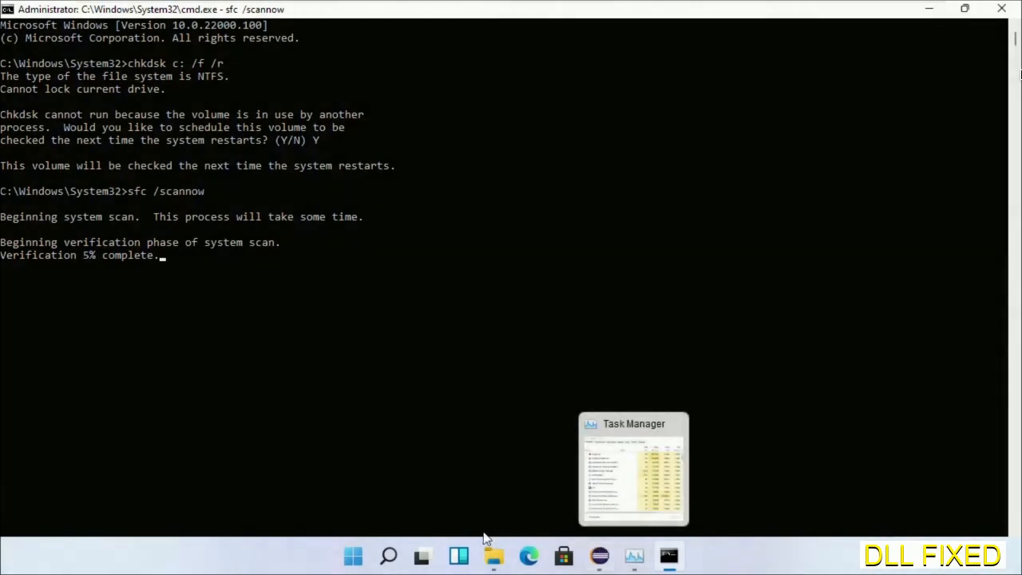
- Run a new Command Prompt task from Task Manager with administrative privileges ticked
click(632, 557)
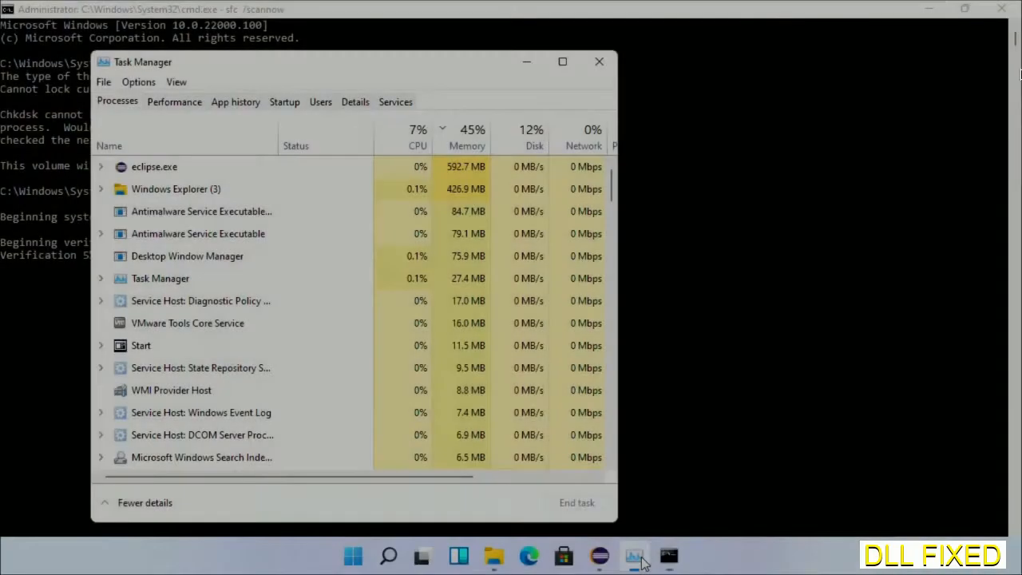
click(103, 81)
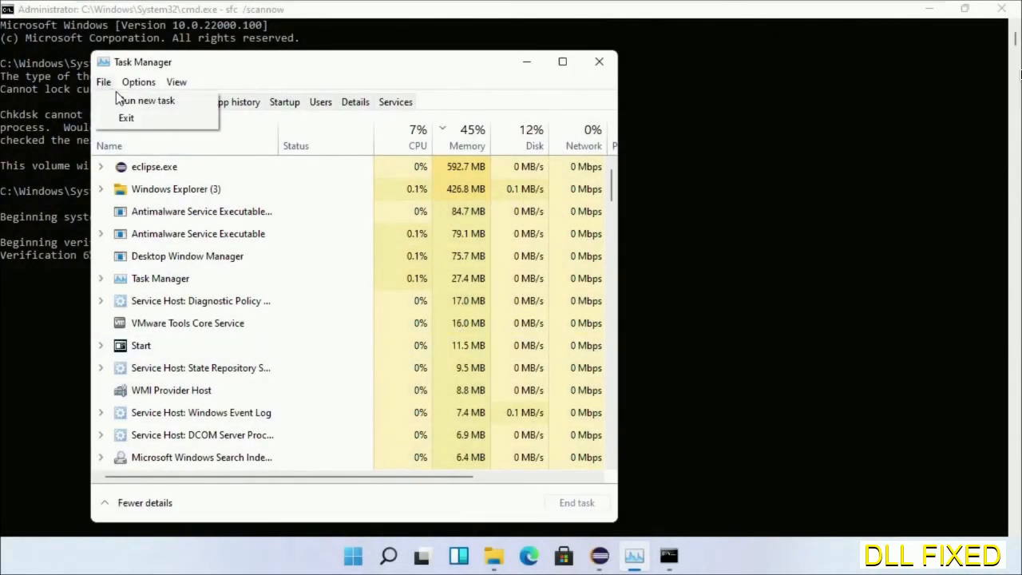
click(146, 99)
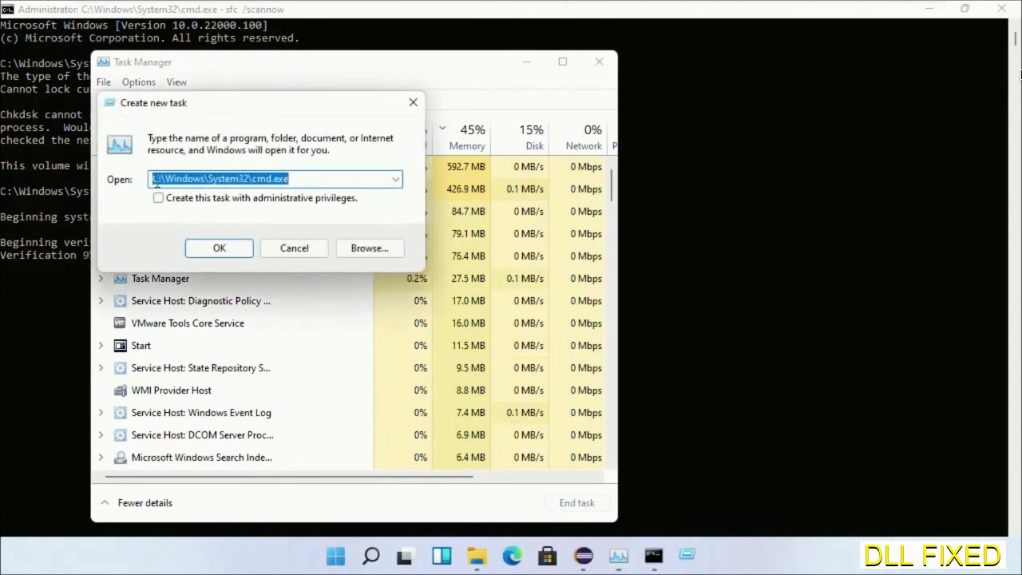
click(159, 198)
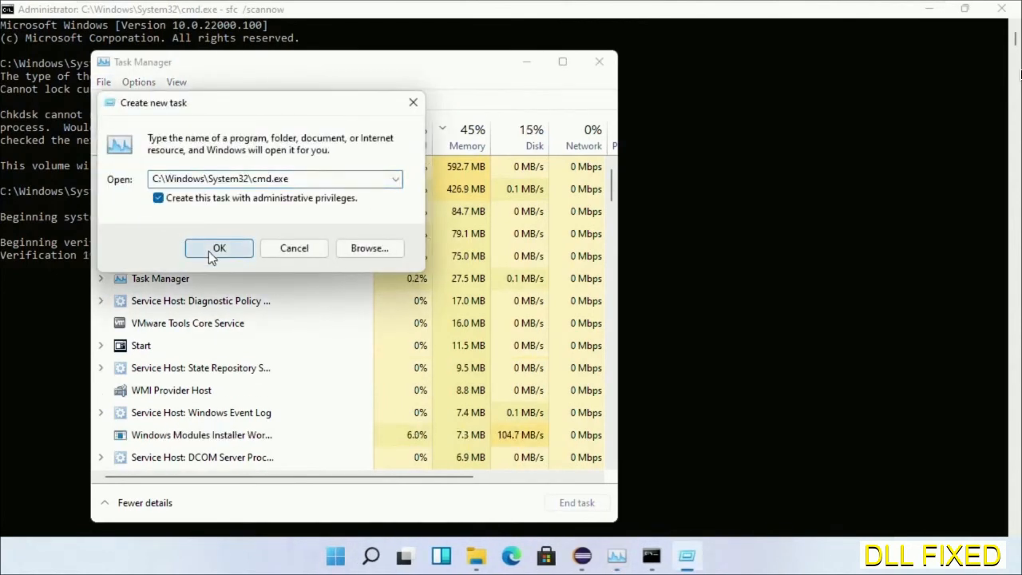
click(219, 248)
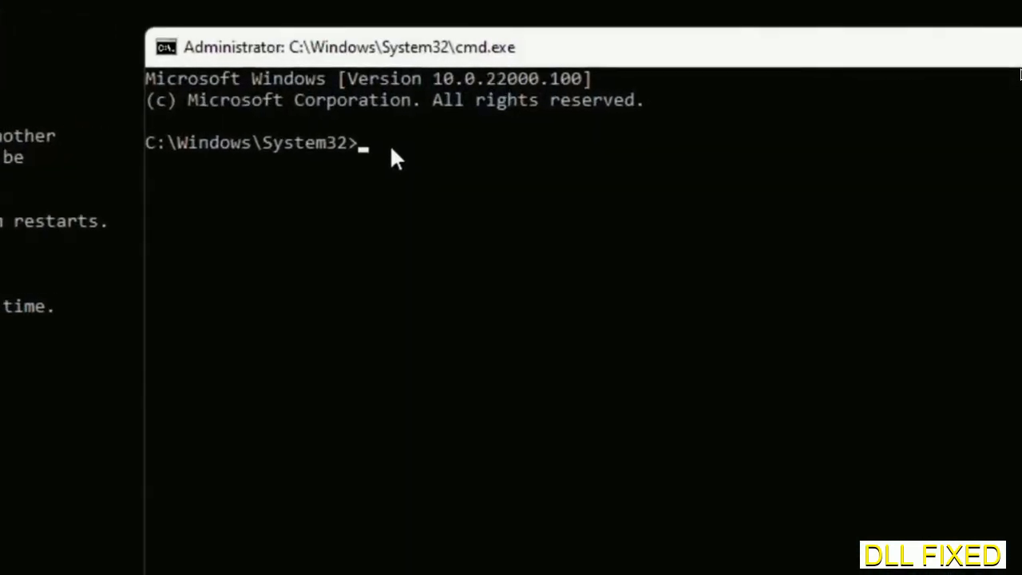
- Type regsvr32 "C:\Windows\System32\myMissingDllFile.dll" and narrow the console beside the scan
text(regsvr32 "C:\Windows\System32\myMissingDllFile.dll")
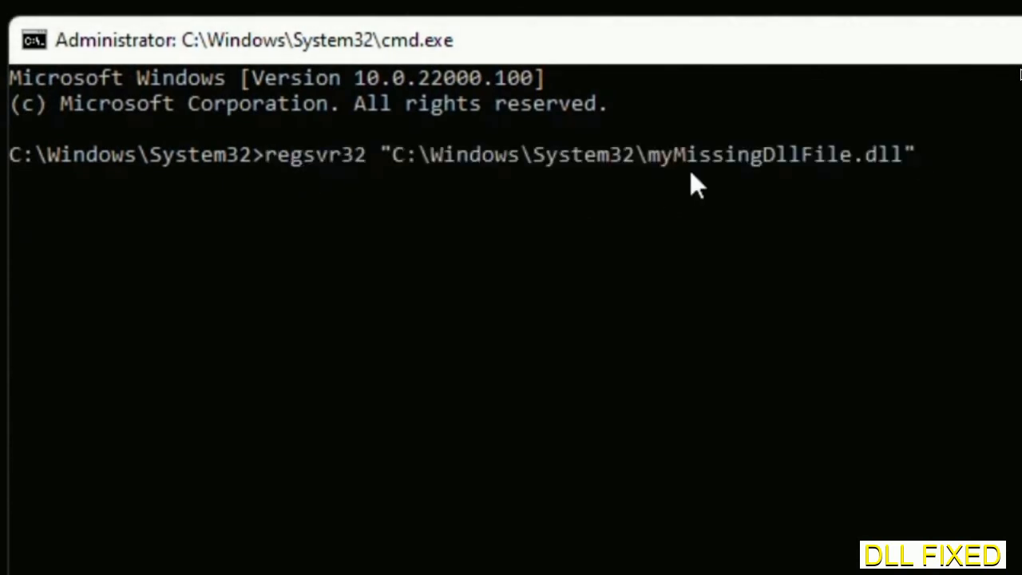
mouse_move(650, 177)
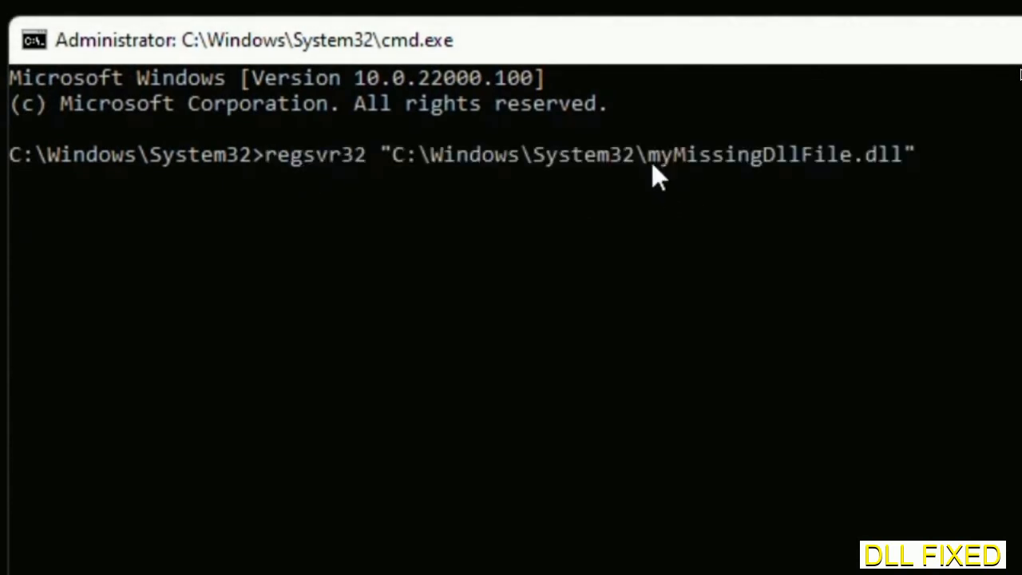
drag(650, 154, 899, 154)
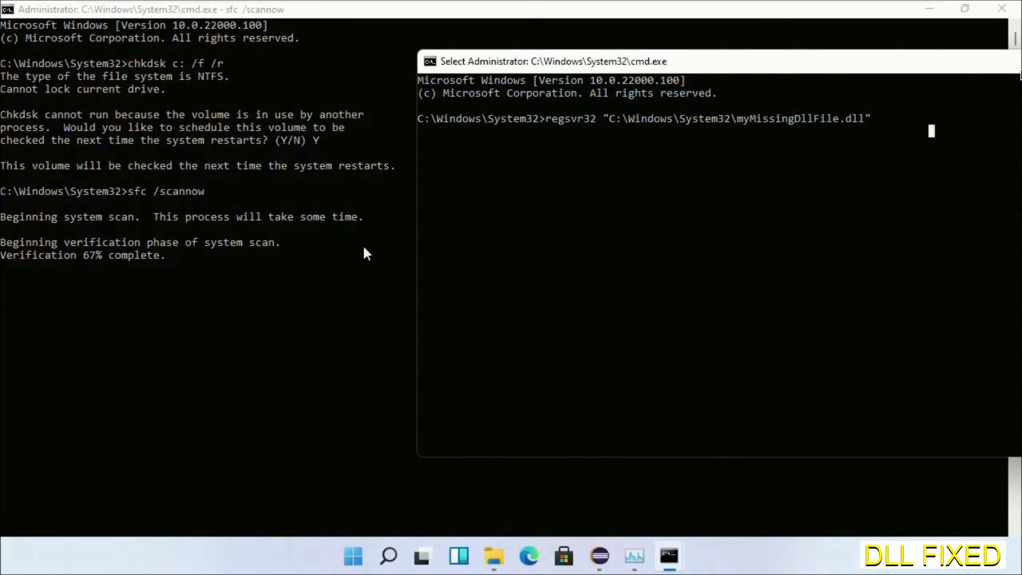
mouse_move(179, 261)
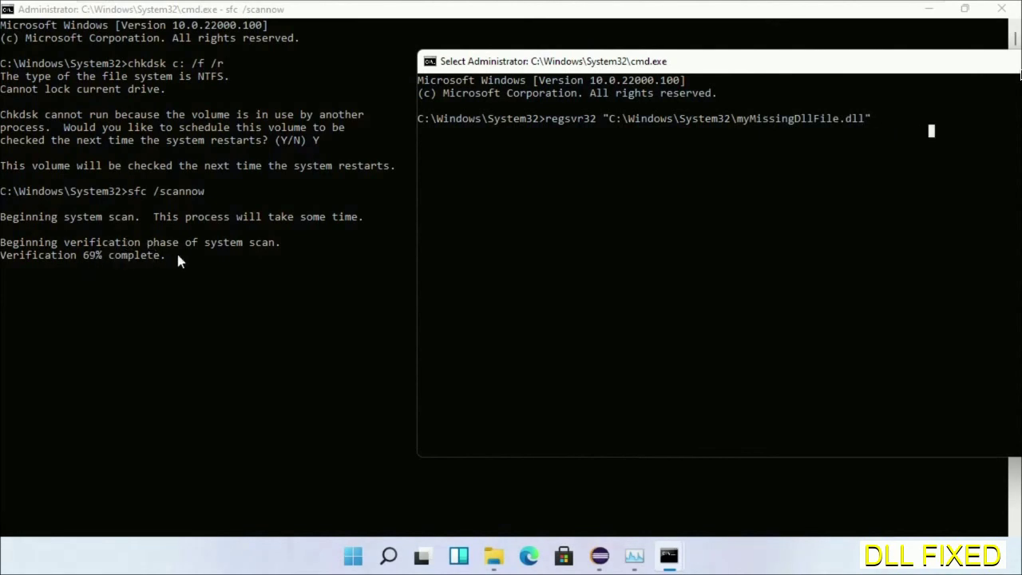
click(388, 557)
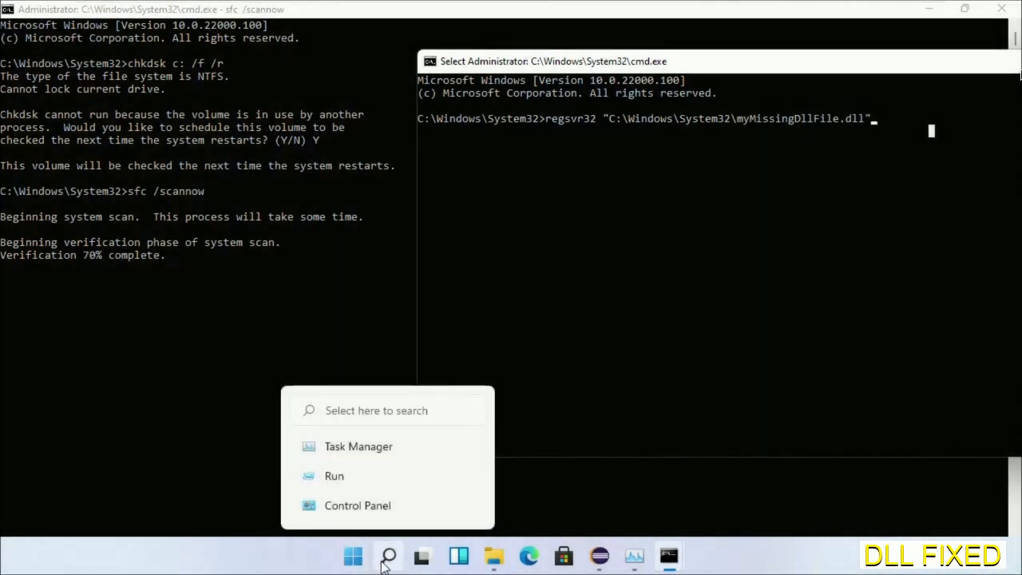
- Open the Start menu and show its power options
click(353, 557)
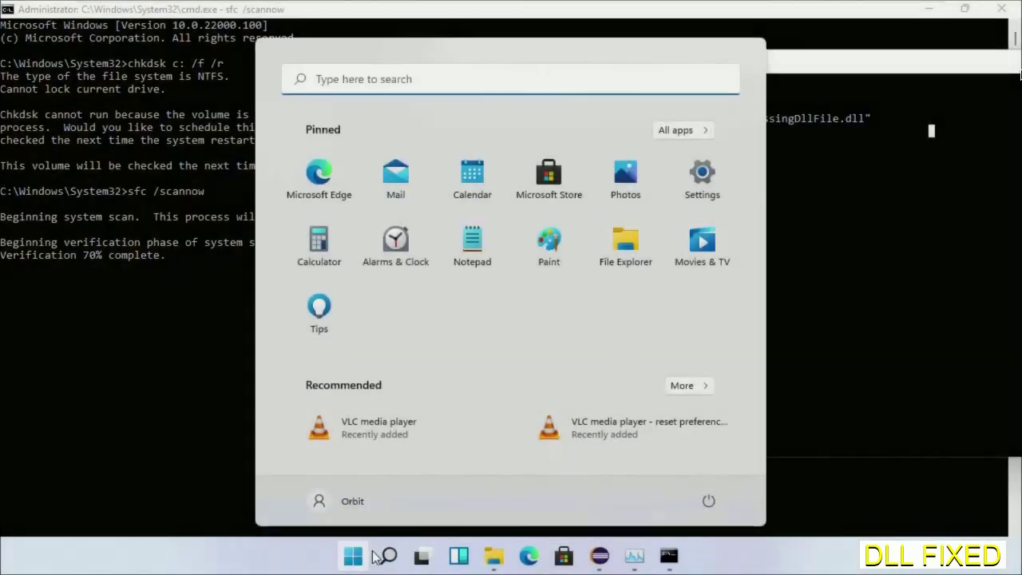
click(708, 501)
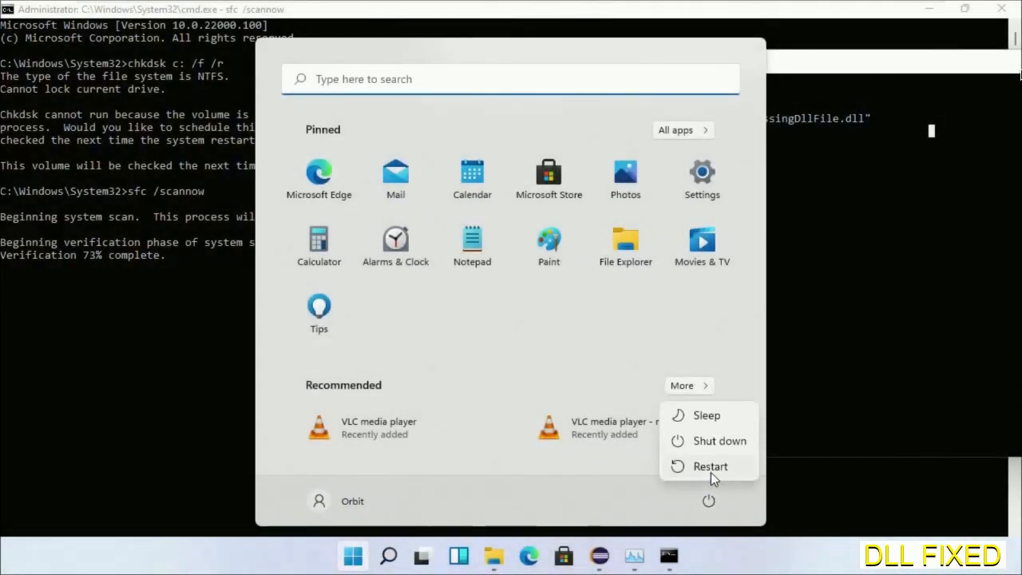